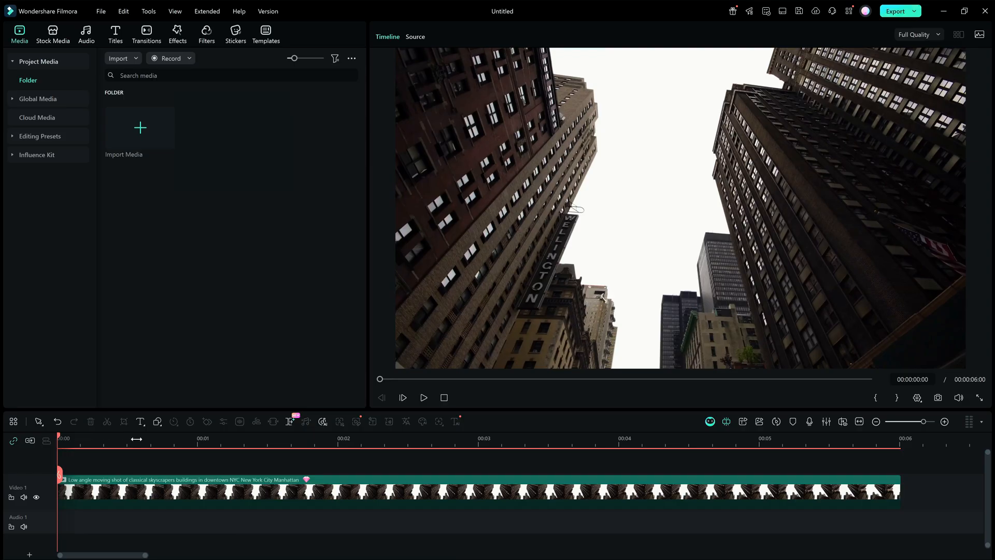
# Switch to the Pen tool to draw a curving path through the skyscraper sky
pyautogui.click(157, 421)
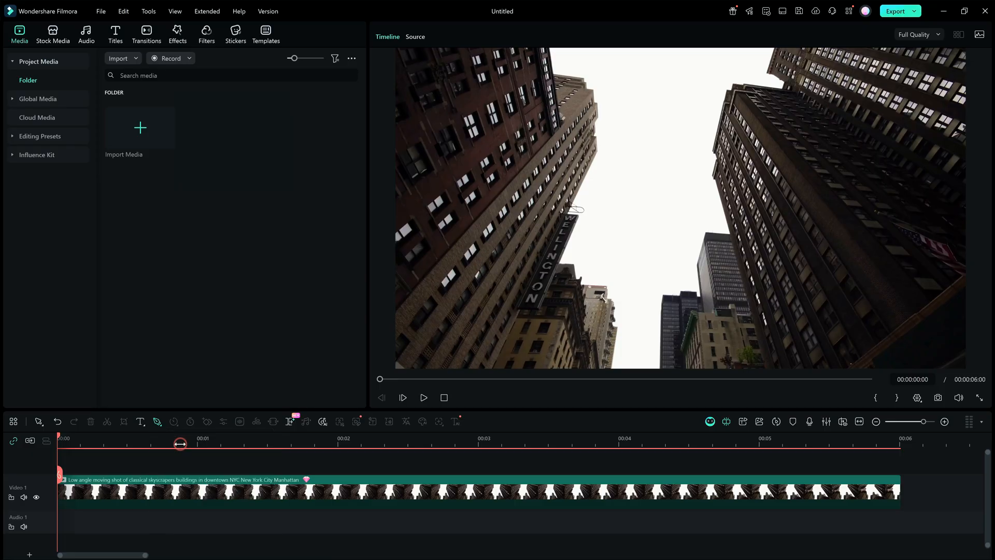
pyautogui.moveTo(637, 373)
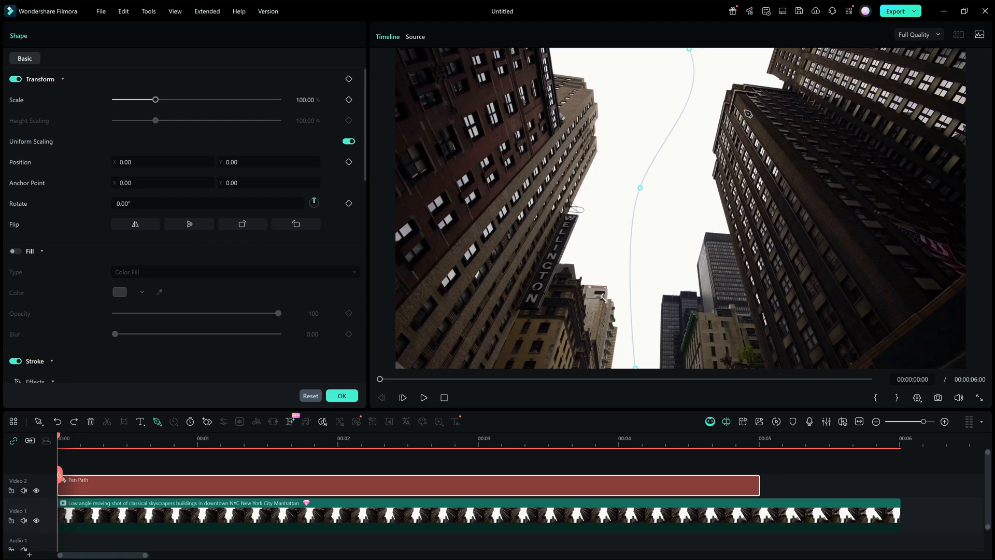
pyautogui.moveTo(715, 80)
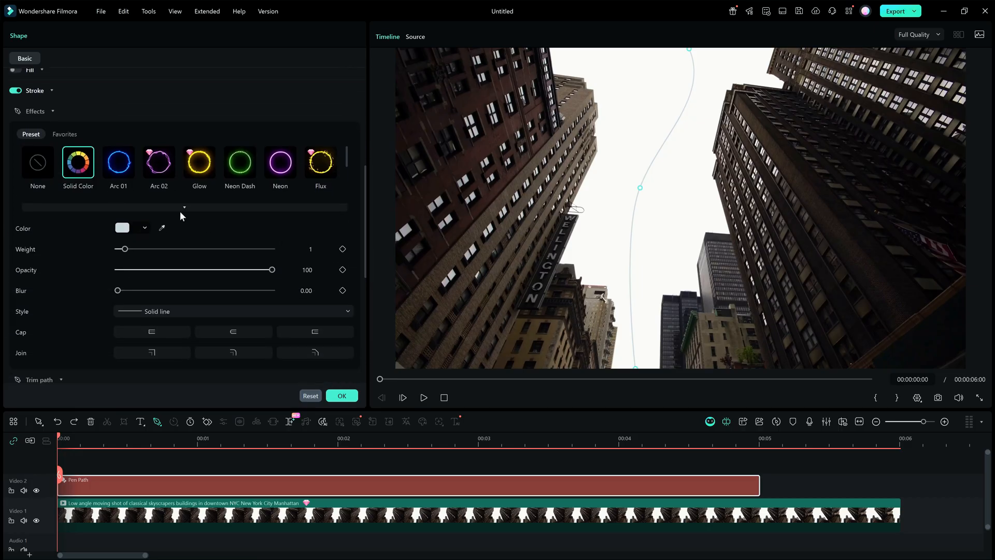
# Try the Arc 01, Glow and Neon Dash presets, then test a solid light green stroke at about 35 opacity
pyautogui.click(280, 163)
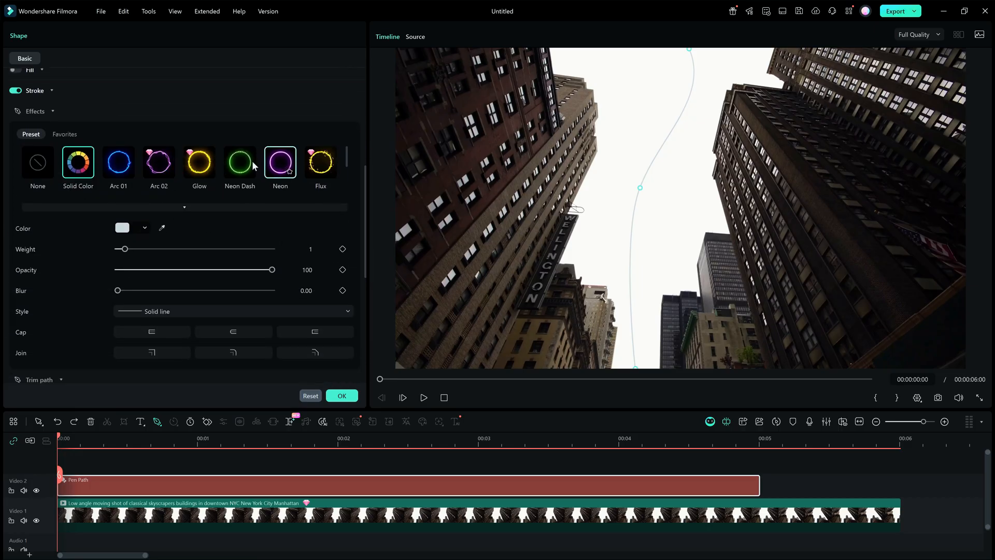
pyautogui.click(119, 162)
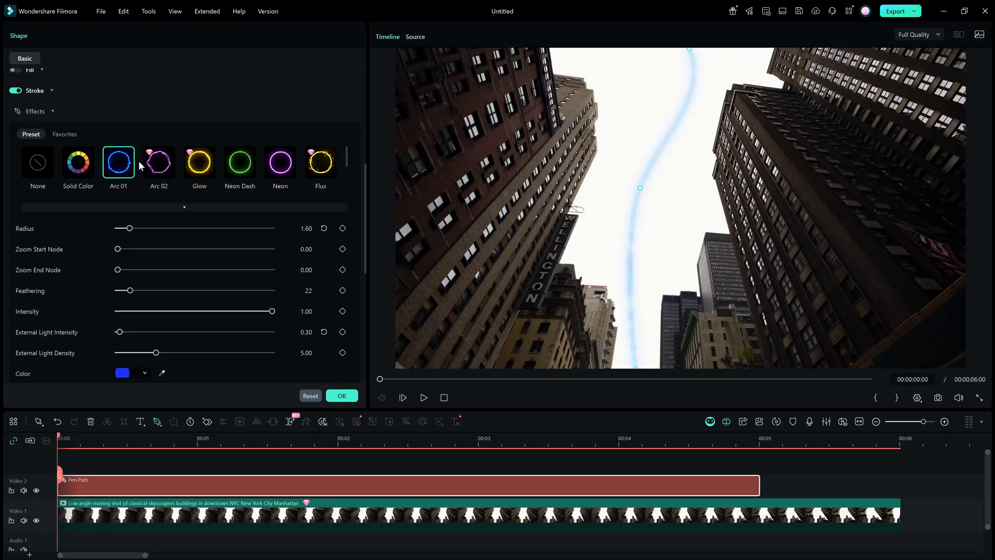
pyautogui.click(199, 162)
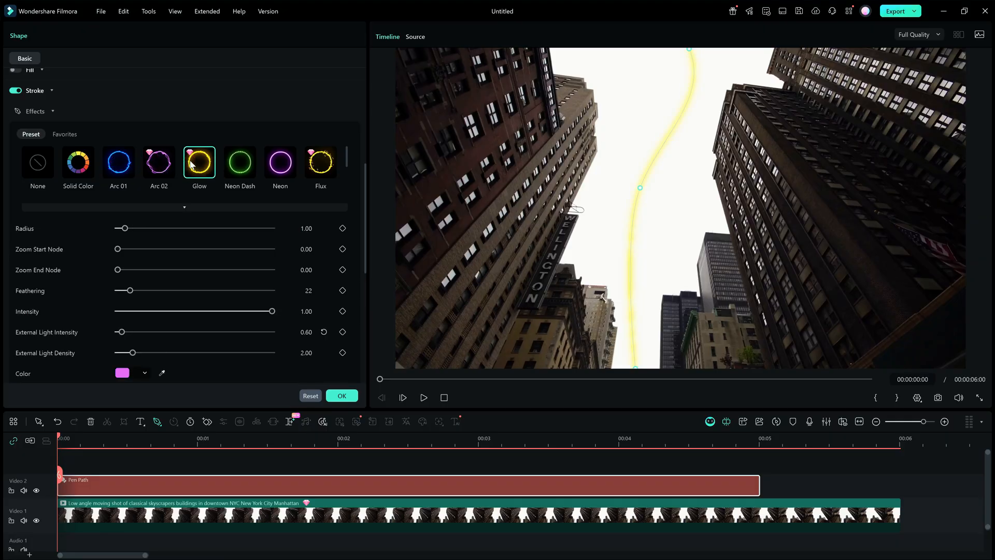
pyautogui.click(280, 162)
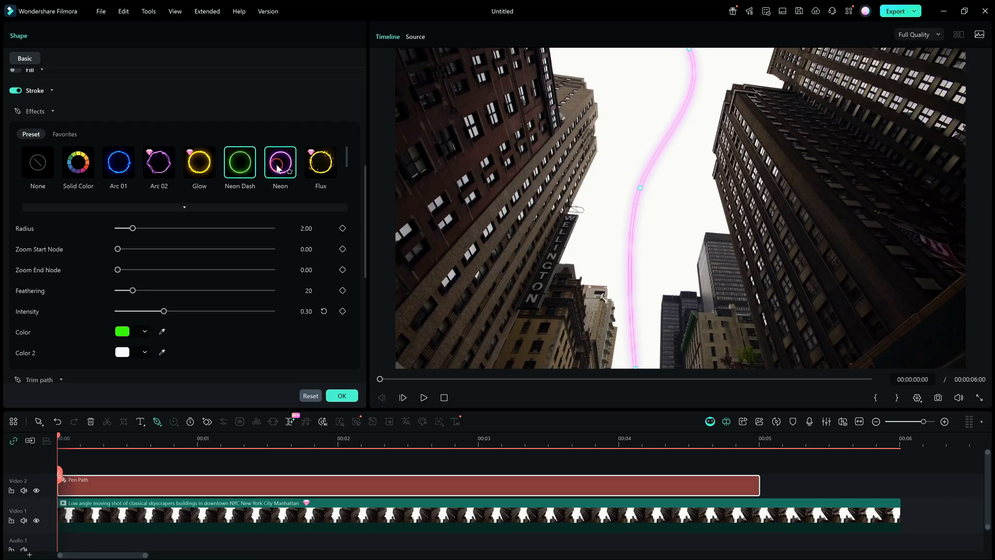
pyautogui.click(78, 162)
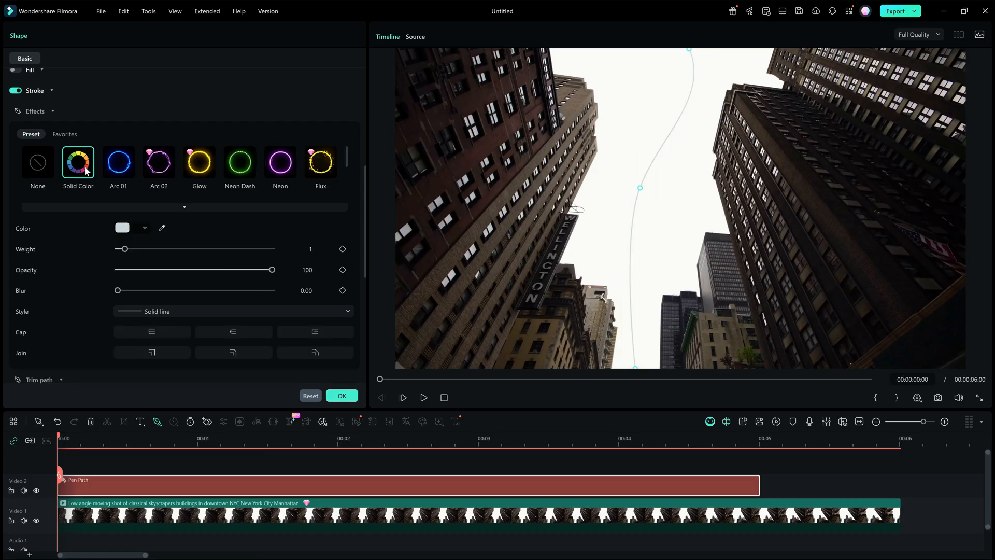
pyautogui.click(145, 227)
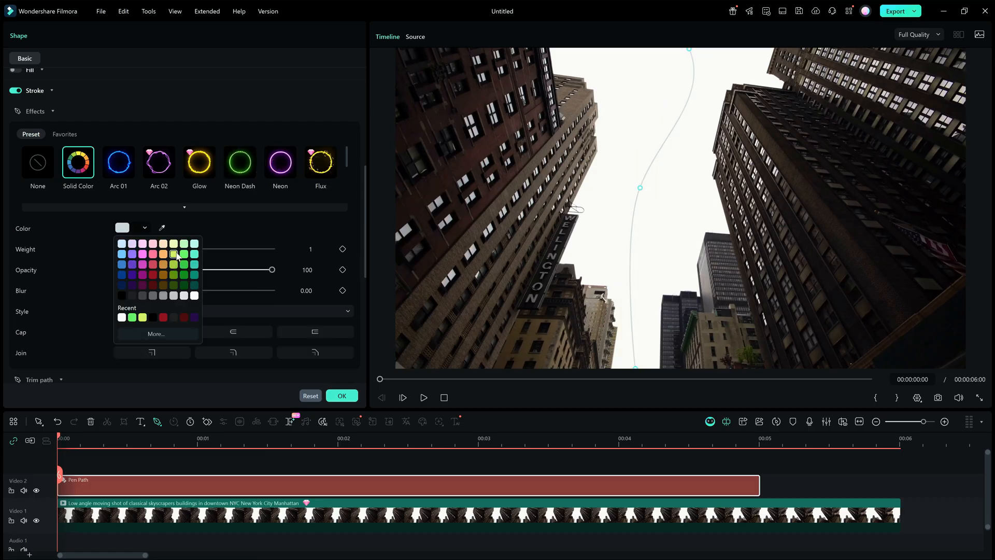
pyautogui.click(173, 254)
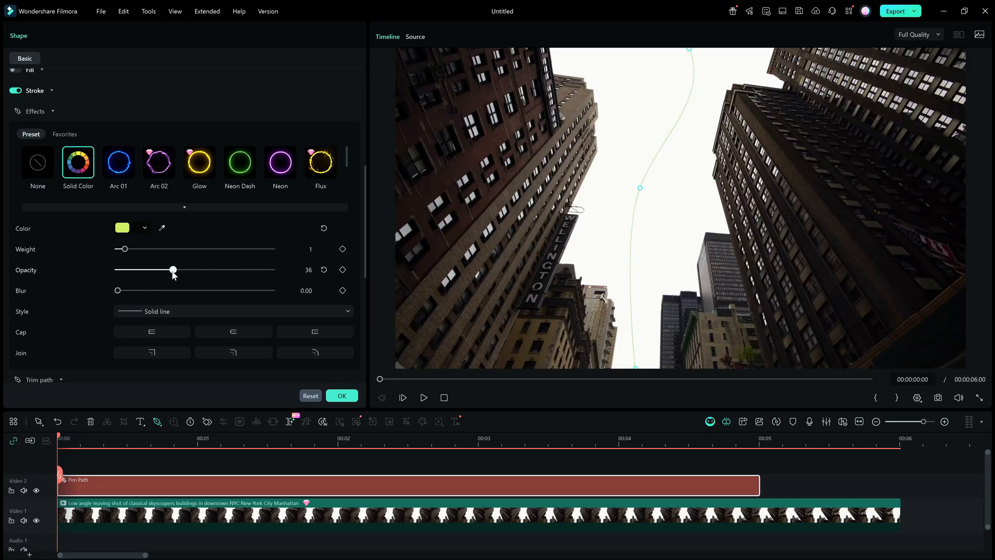
pyautogui.moveTo(173, 269); pyautogui.dragTo(171, 269)
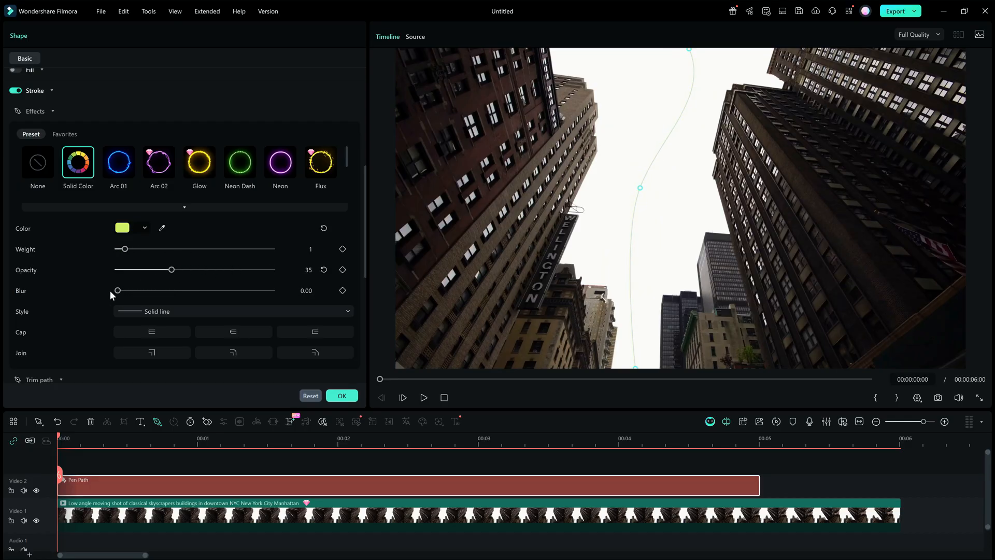
# Reapply Arc 01 with a smaller glow radius and a dark brown colour
pyautogui.click(118, 162)
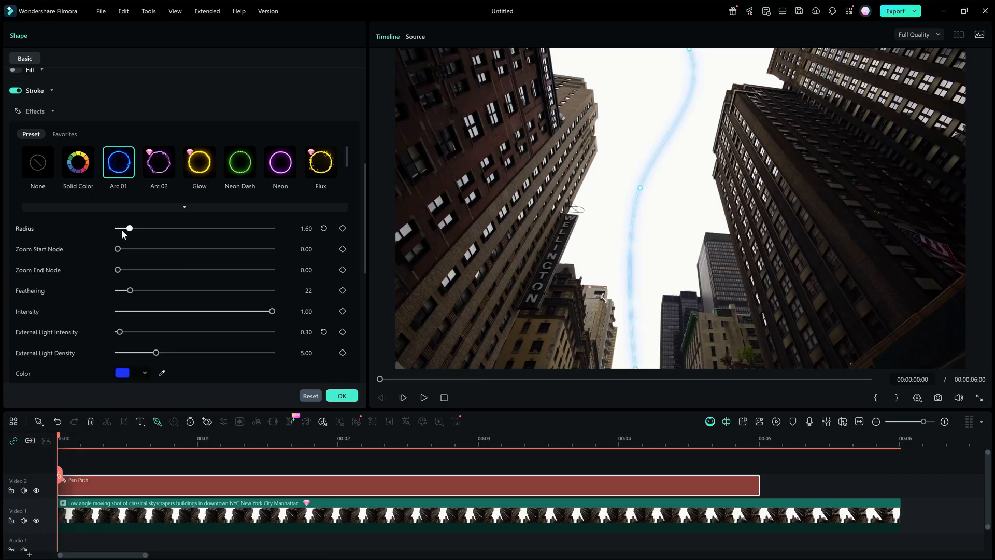
pyautogui.moveTo(130, 227); pyautogui.dragTo(128, 227)
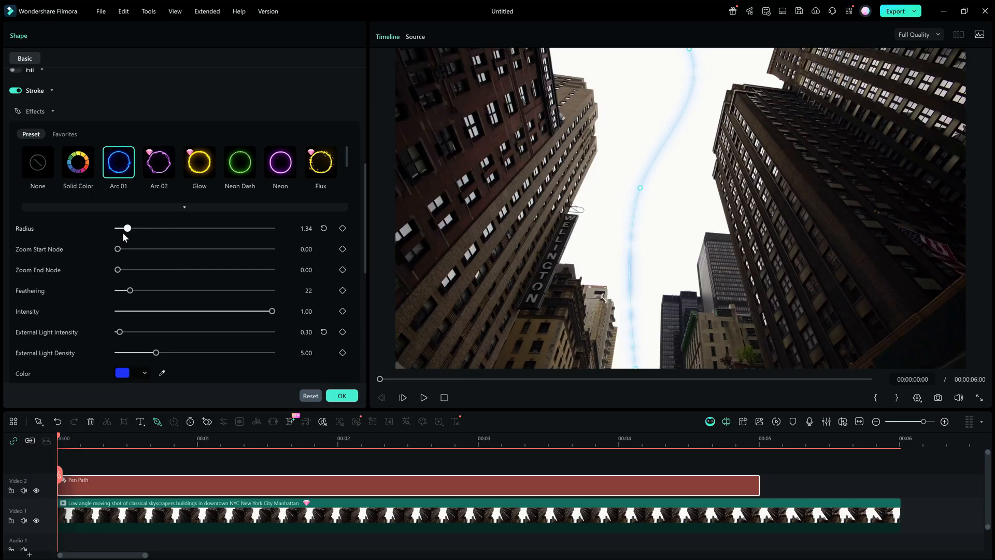
pyautogui.moveTo(117, 249); pyautogui.dragTo(218, 248)
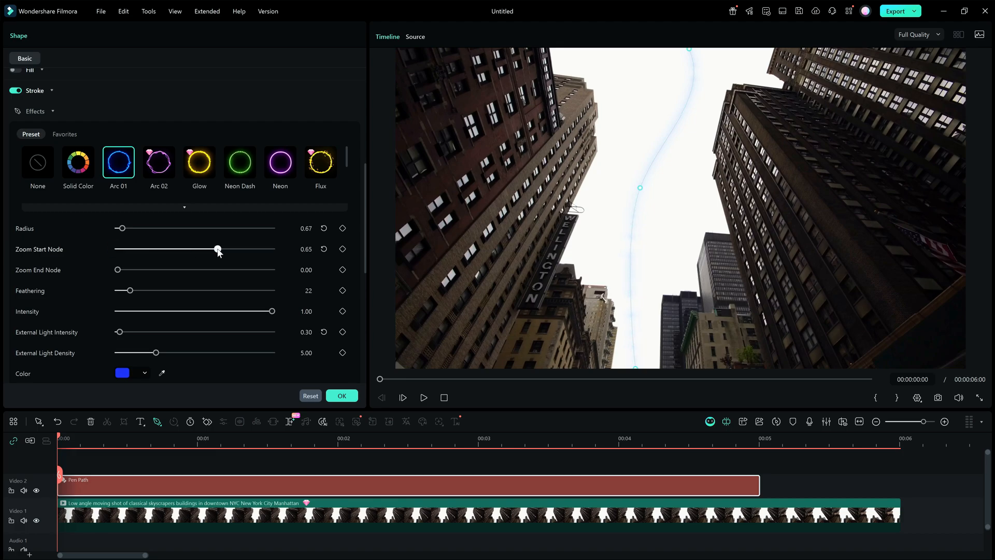
pyautogui.moveTo(217, 249); pyautogui.dragTo(116, 248)
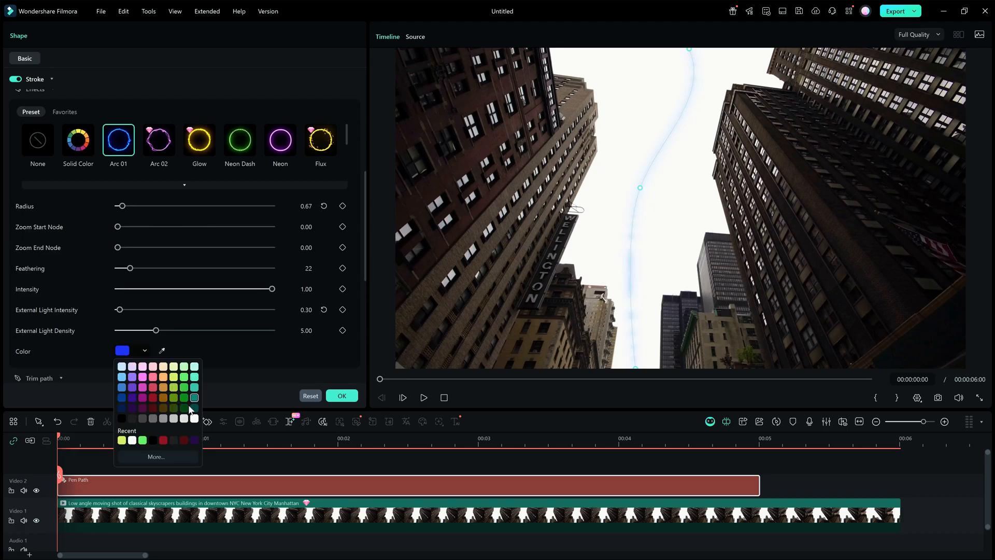
pyautogui.click(193, 397)
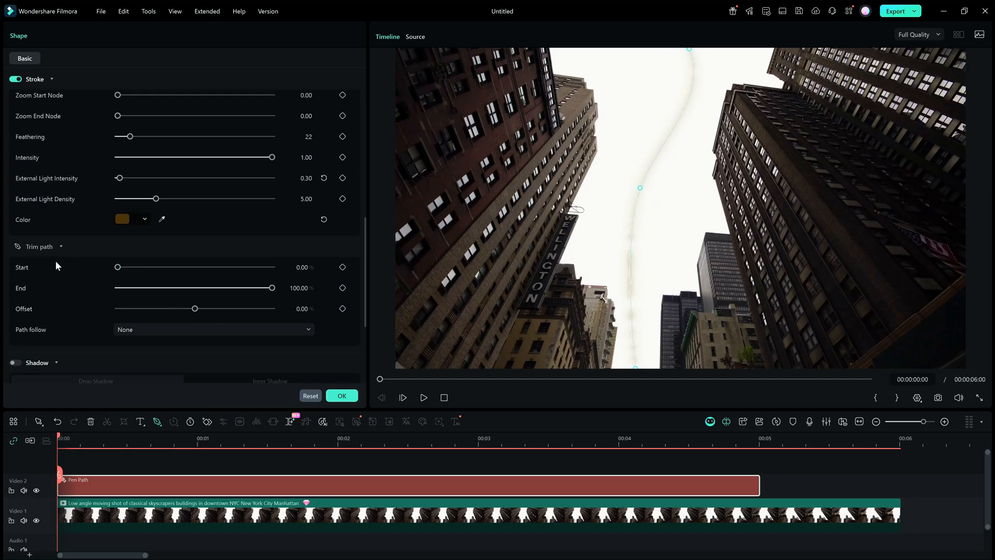
# Test and reset Trim path Start and End, then set Path follow to Presets
pyautogui.moveTo(116, 267); pyautogui.dragTo(133, 267)
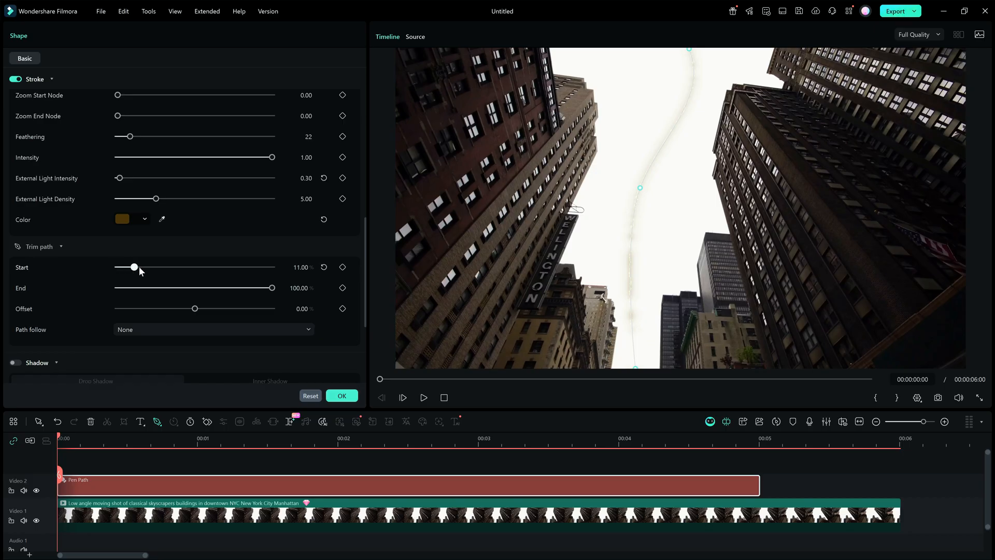
pyautogui.moveTo(133, 267); pyautogui.dragTo(192, 267)
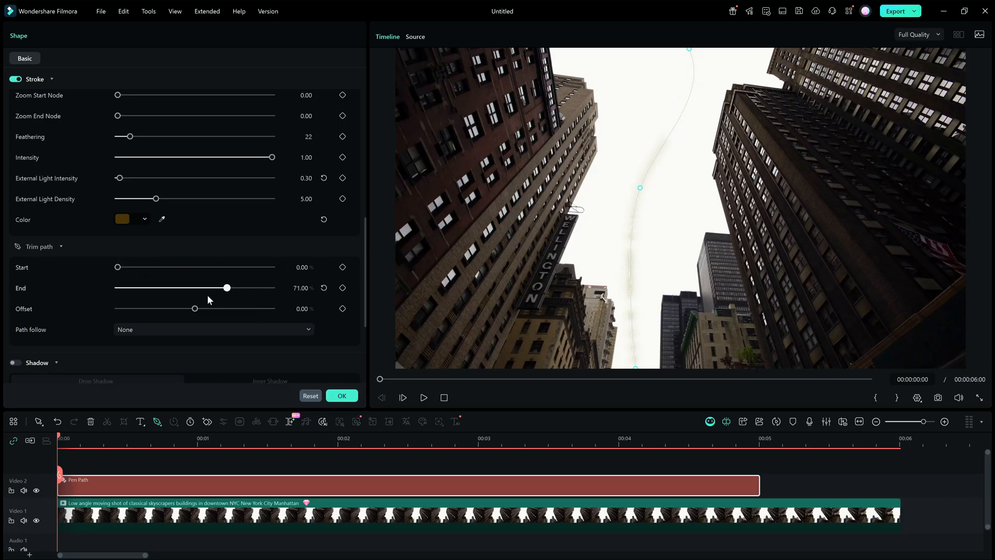
pyautogui.moveTo(227, 288); pyautogui.dragTo(131, 287)
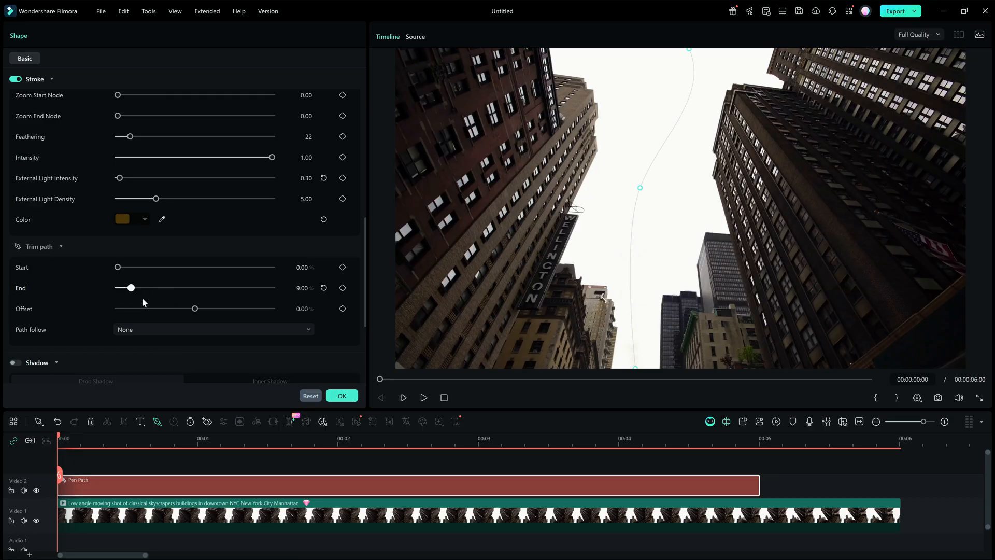
pyautogui.moveTo(131, 288); pyautogui.dragTo(271, 265)
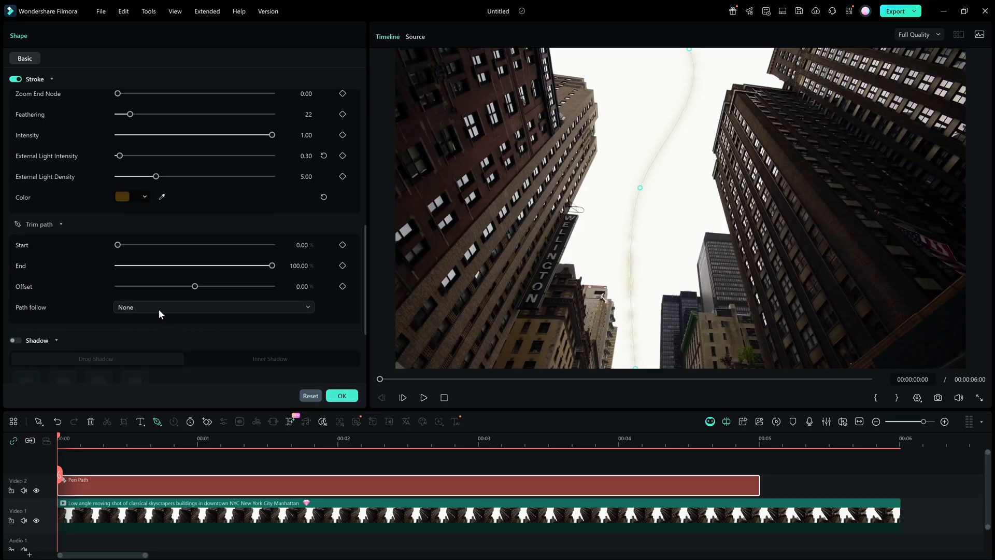
pyautogui.click(214, 307)
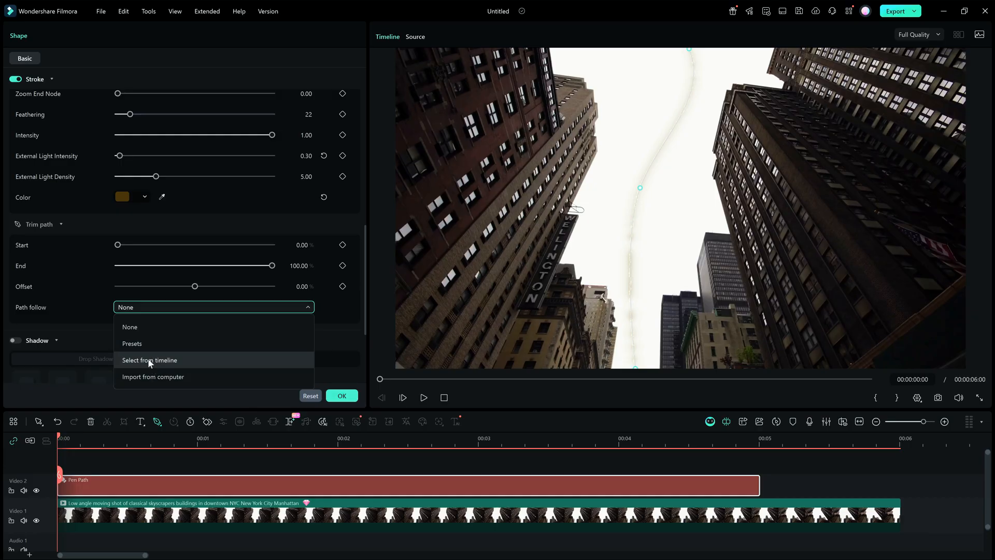
pyautogui.moveTo(169, 375)
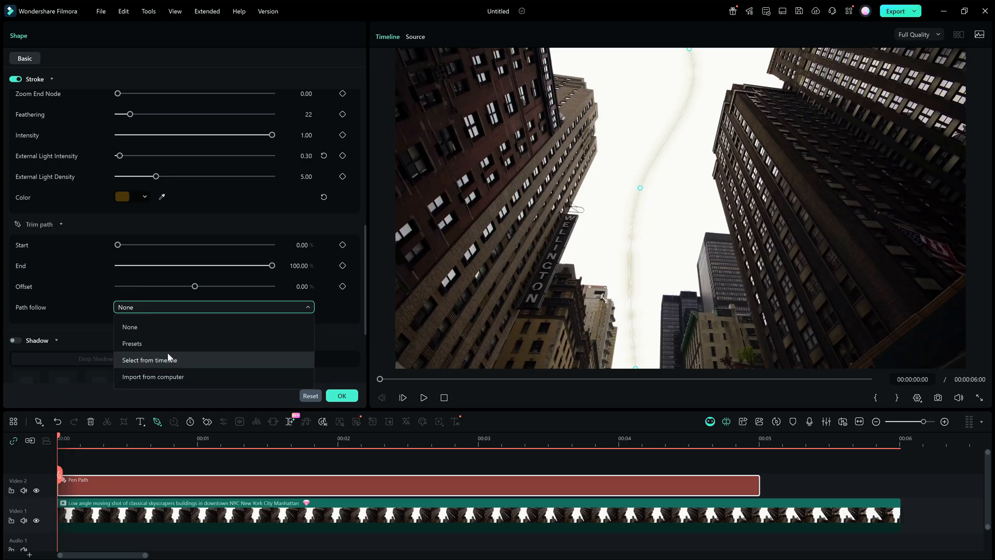
pyautogui.click(132, 343)
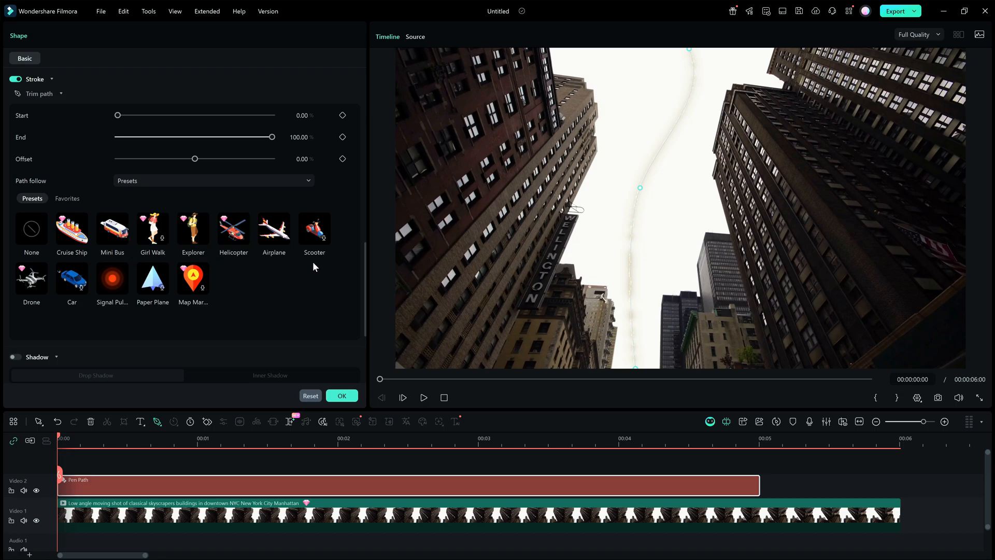
# Make a Paper Plane follow the path and trim the path End to 0
pyautogui.click(193, 330)
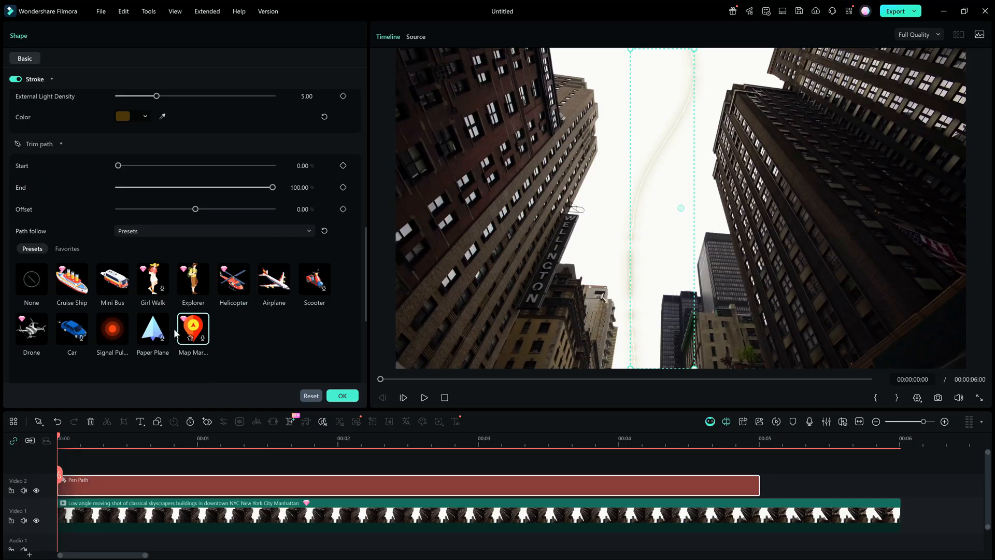
pyautogui.click(153, 329)
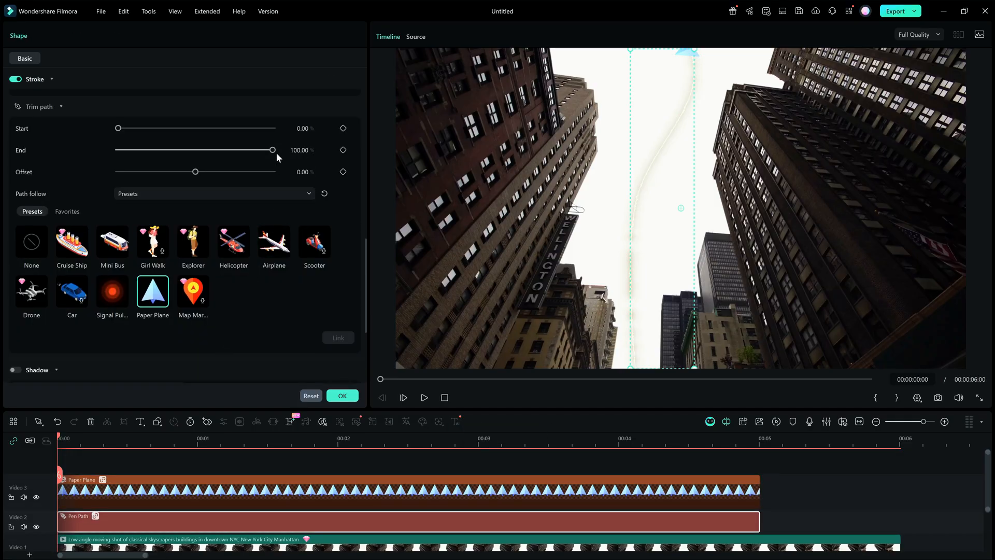
pyautogui.moveTo(272, 150); pyautogui.dragTo(181, 150)
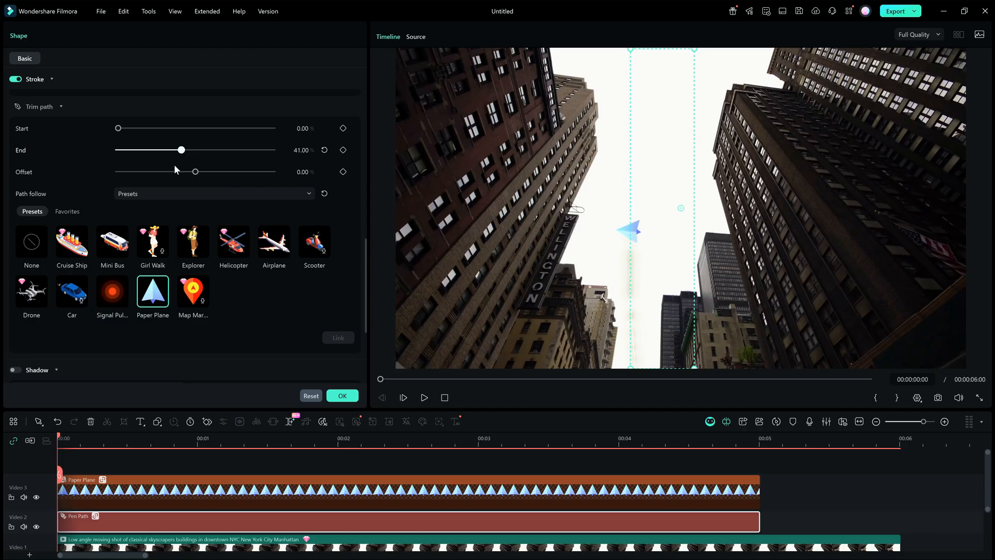
pyautogui.moveTo(181, 150); pyautogui.dragTo(176, 149)
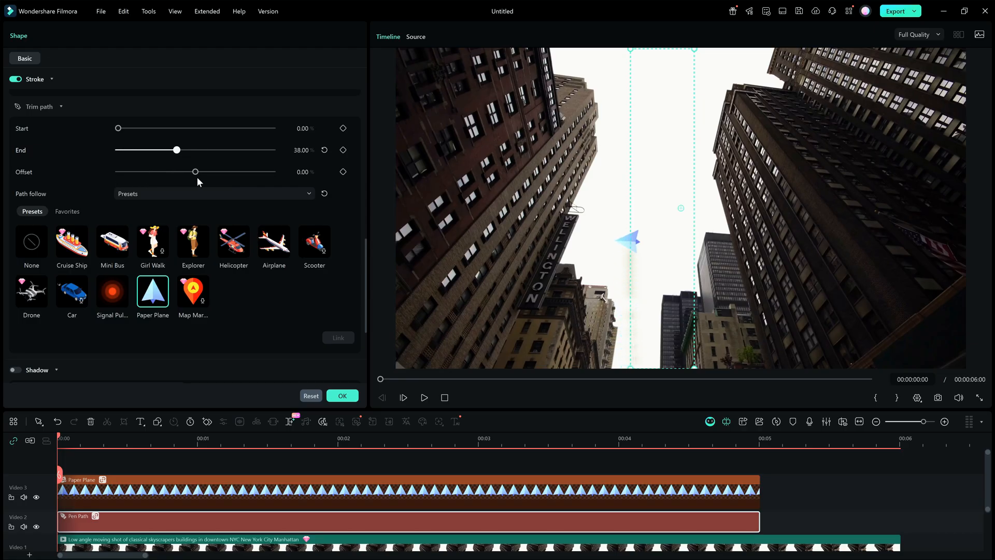
pyautogui.moveTo(176, 150); pyautogui.dragTo(159, 149)
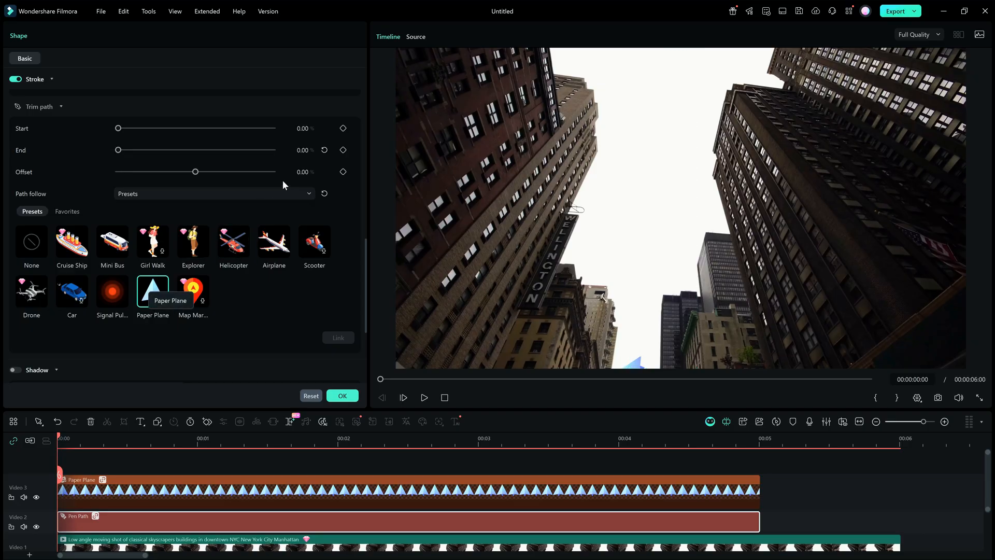
# Keyframe trim path End from 0 at the start to 100 near 4:23
pyautogui.click(343, 151)
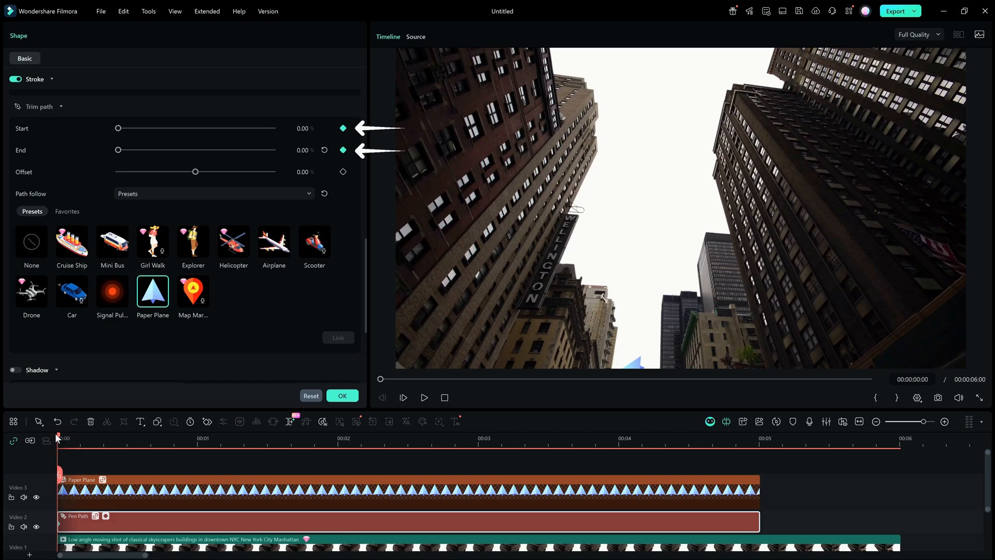
pyautogui.click(560, 451)
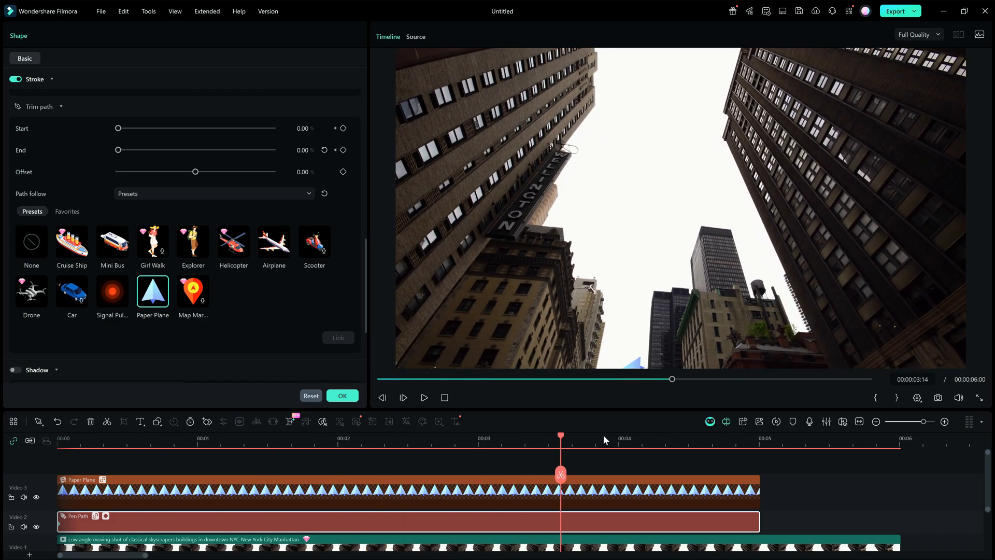
pyautogui.moveTo(560, 438); pyautogui.dragTo(754, 438)
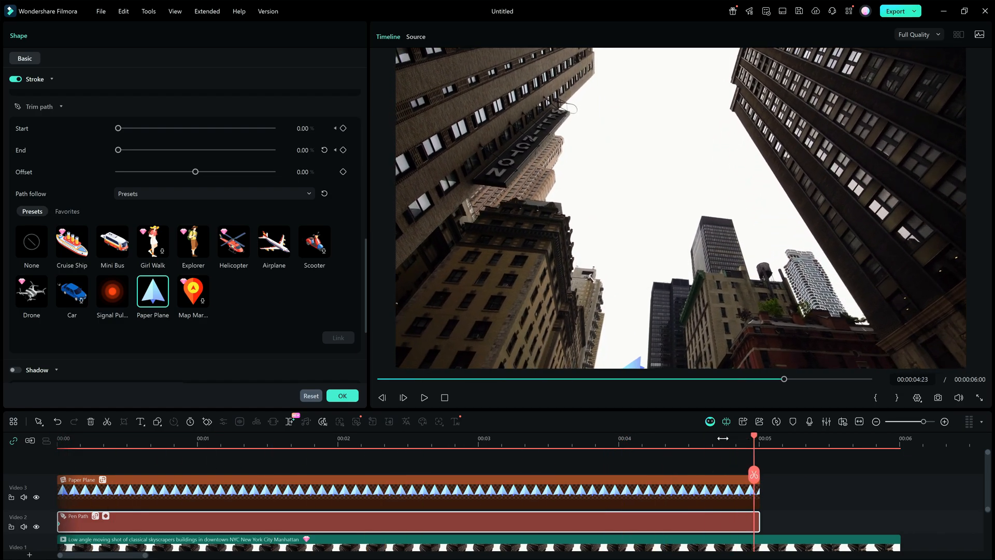
pyautogui.moveTo(118, 149); pyautogui.dragTo(144, 149)
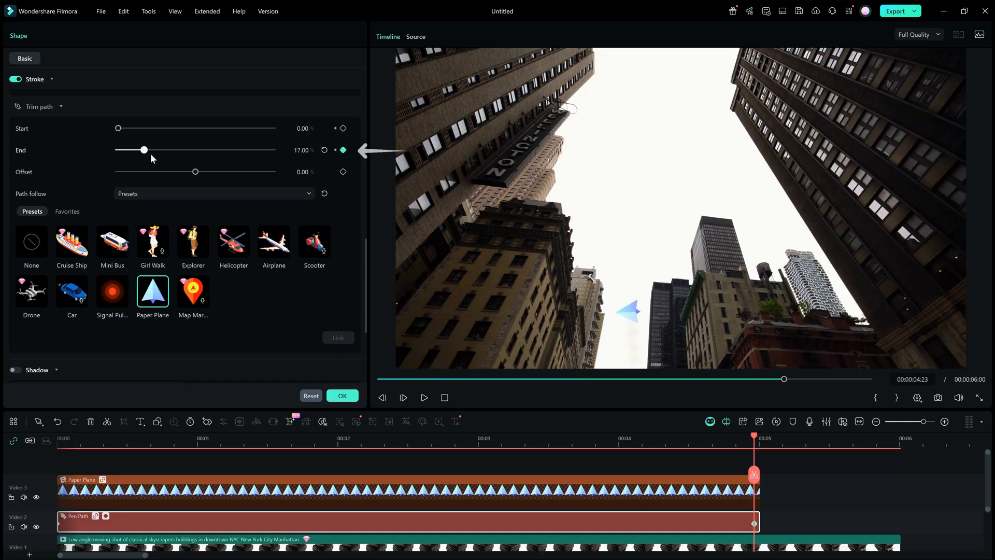
pyautogui.moveTo(144, 150); pyautogui.dragTo(273, 150)
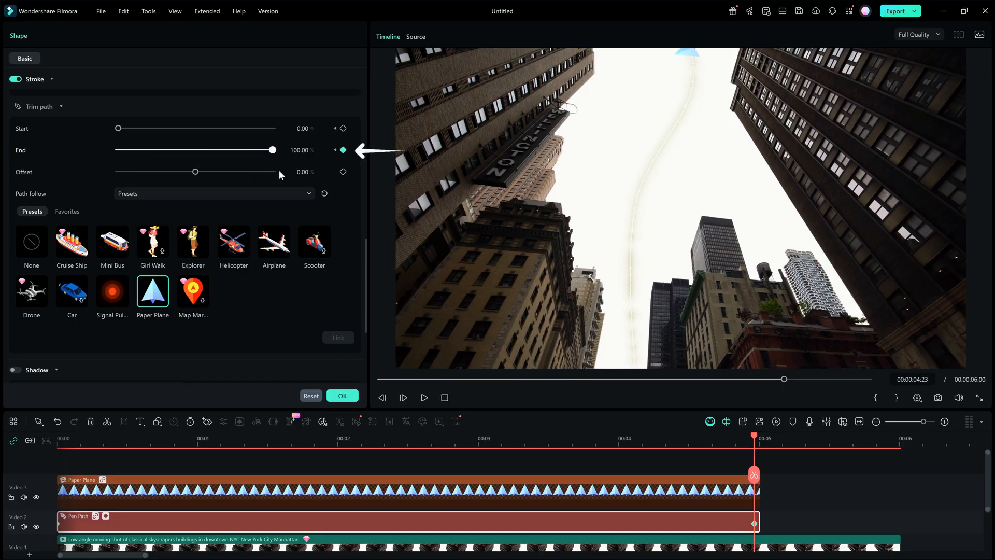
pyautogui.click(343, 128)
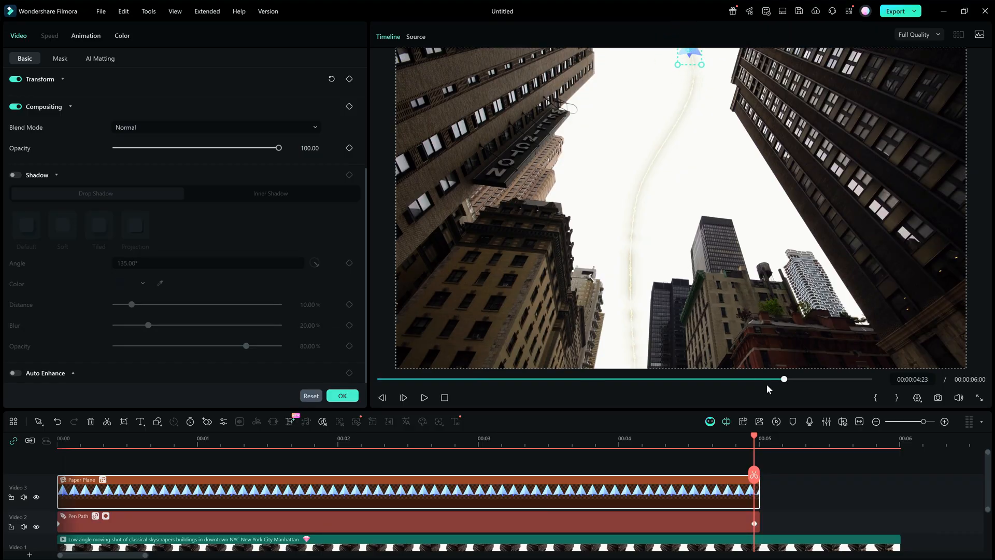
# Play the paper plane animation from the beginning, then pause it
pyautogui.click(255, 447)
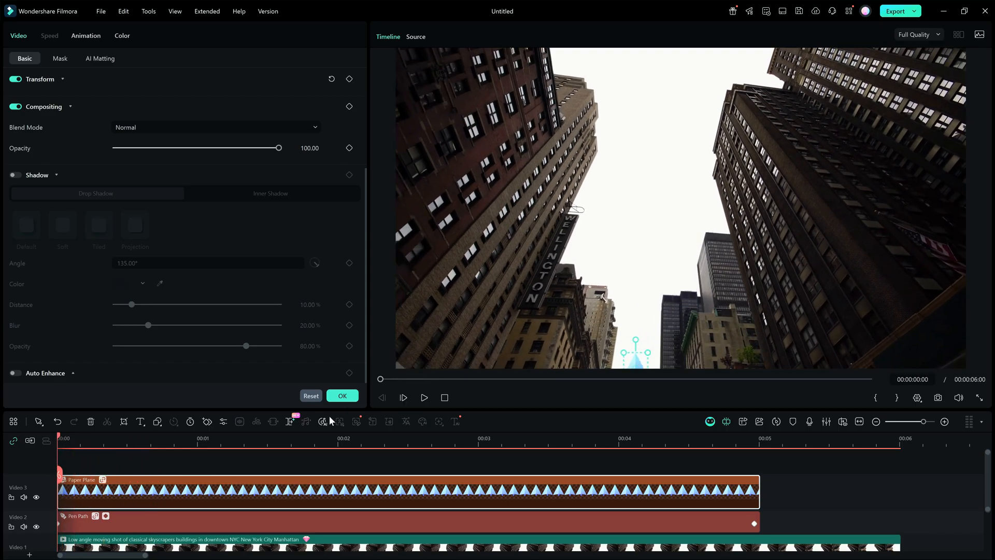
pyautogui.click(423, 398)
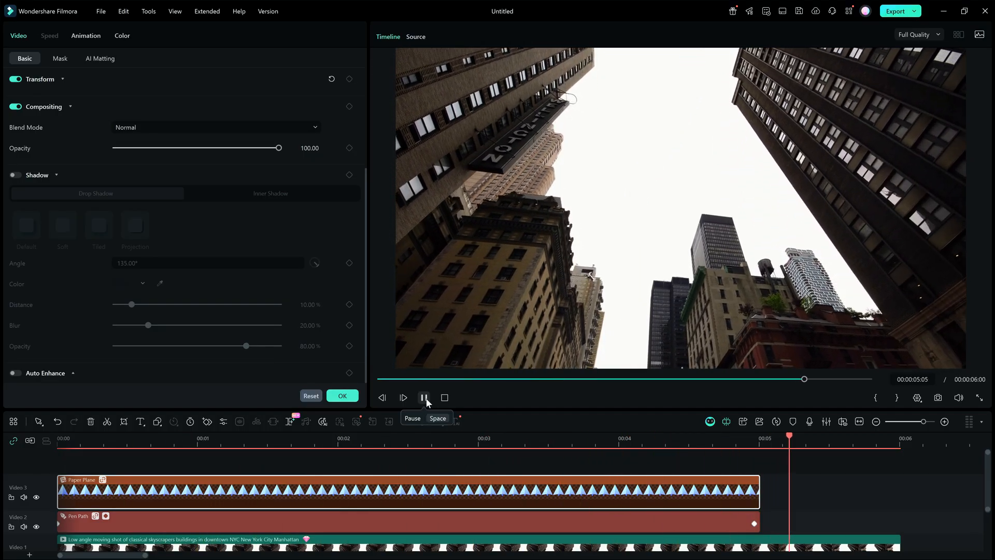
pyautogui.click(424, 397)
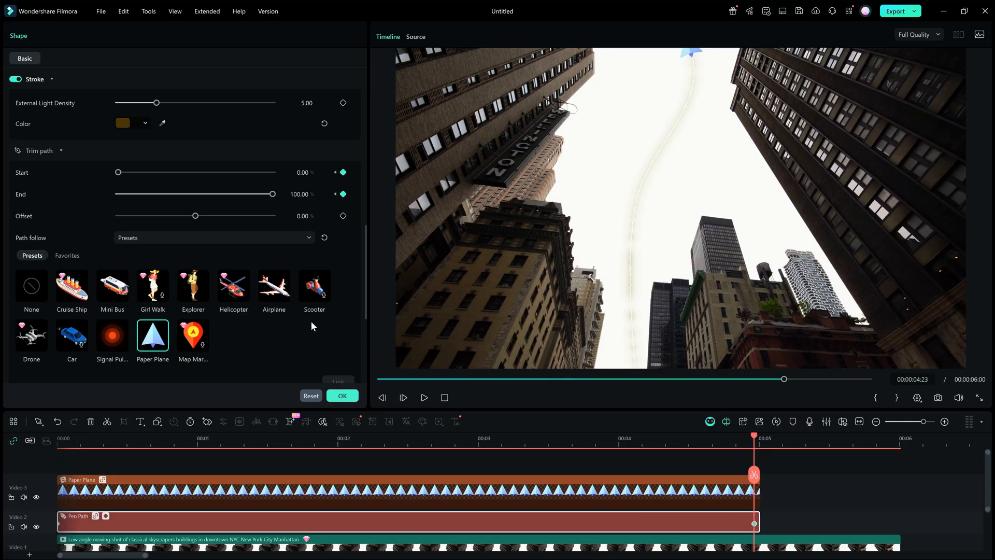
# At the final keyframe, lower trim path Start from 100 to 70
pyautogui.moveTo(118, 172); pyautogui.dragTo(231, 172)
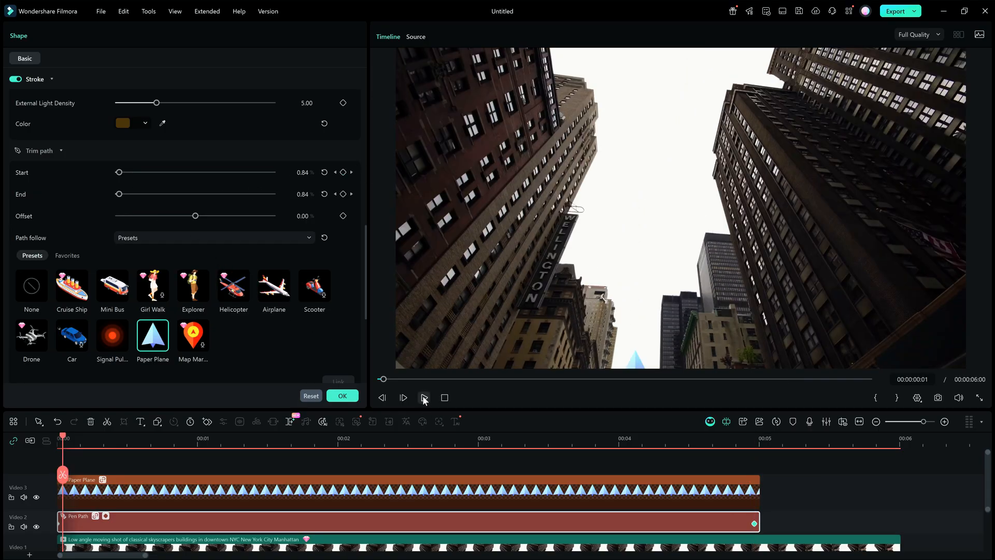
pyautogui.click(424, 397)
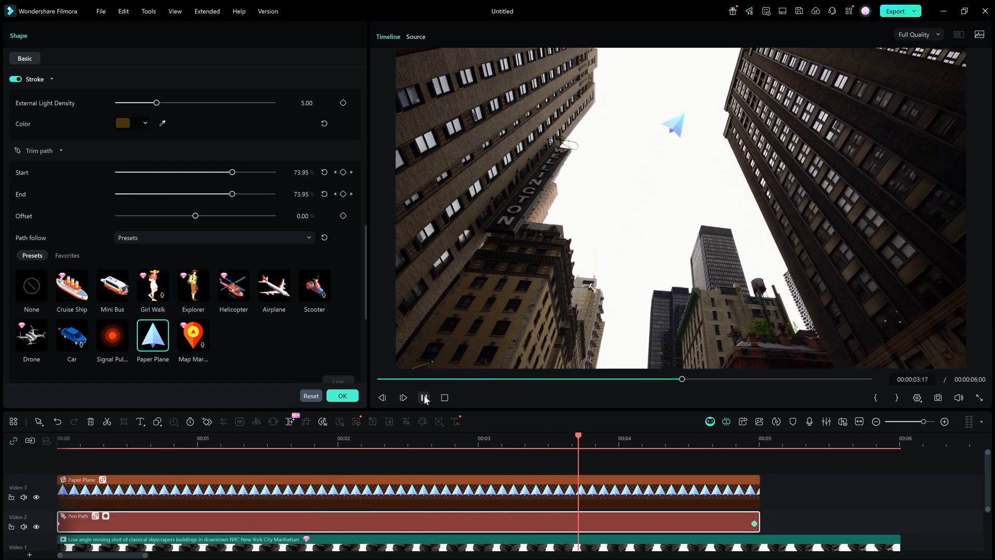
pyautogui.click(424, 398)
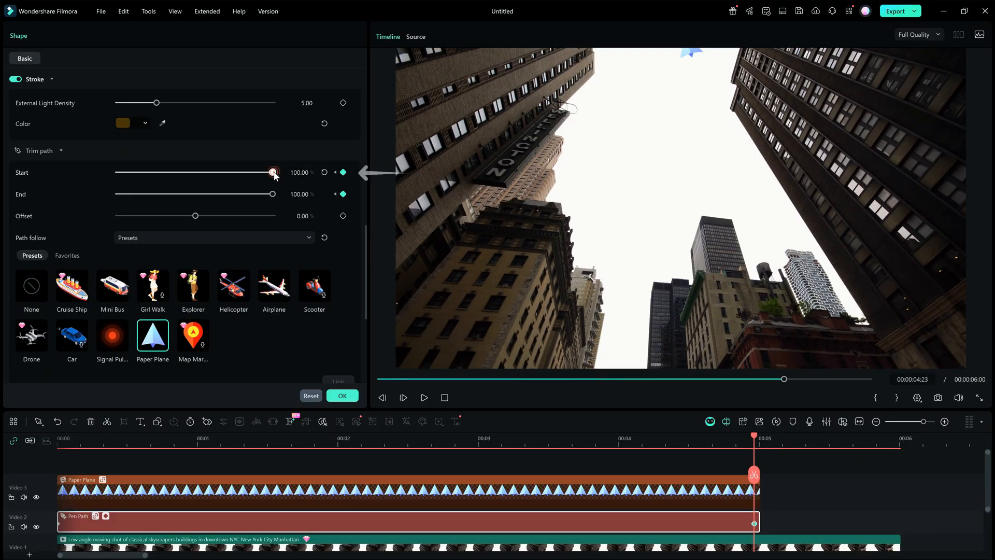
pyautogui.moveTo(273, 172); pyautogui.dragTo(228, 172)
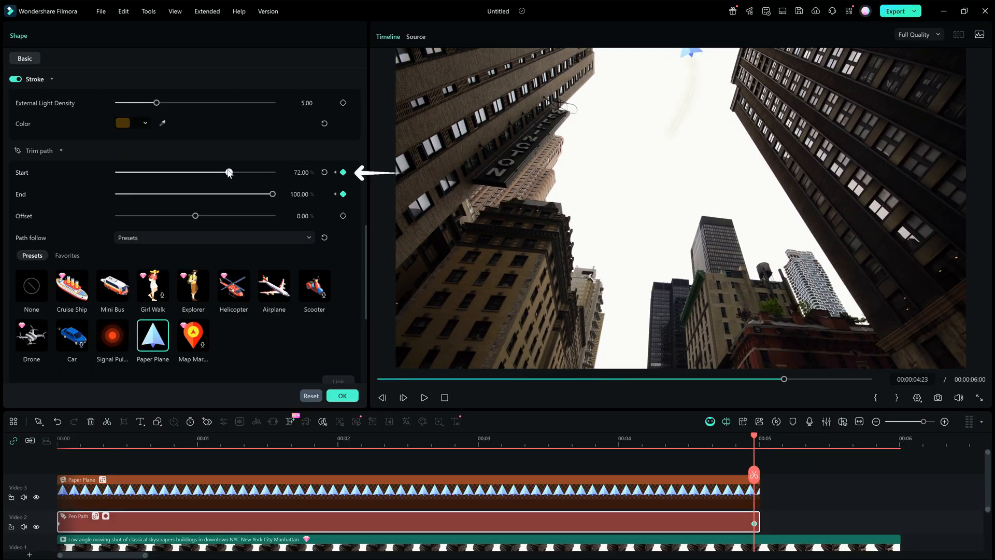
pyautogui.moveTo(229, 172); pyautogui.dragTo(225, 172)
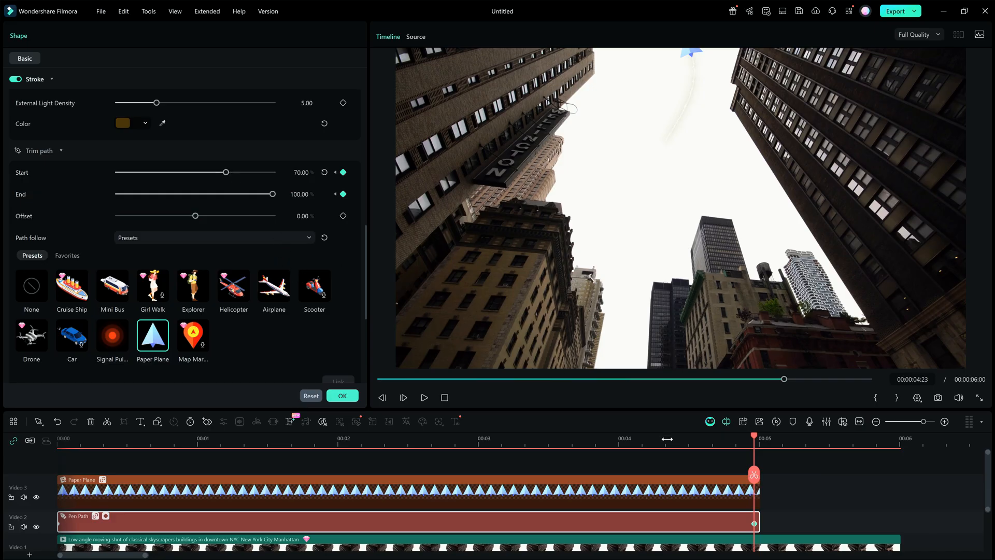
# Replay the preview from the start to watch the plane's short trail
pyautogui.click(110, 439)
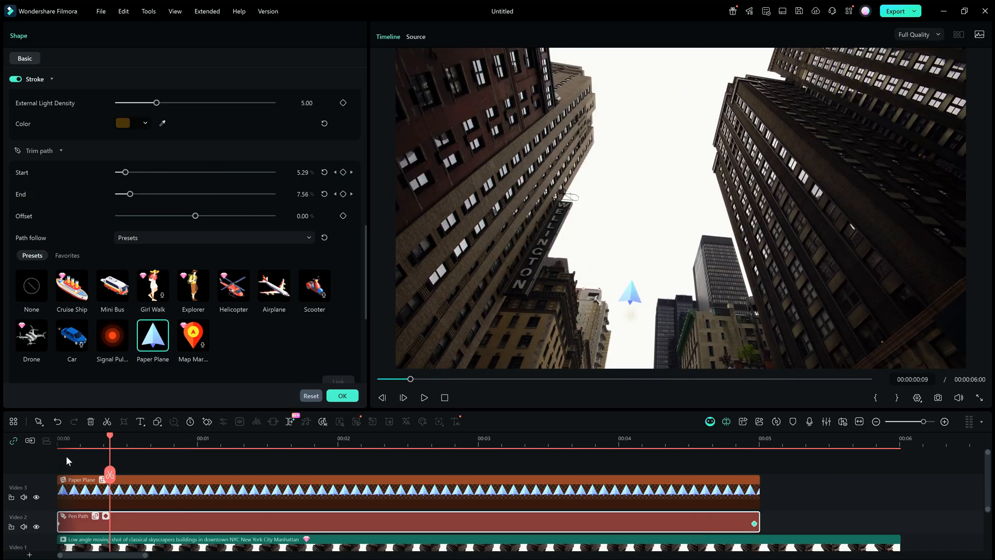
pyautogui.click(424, 397)
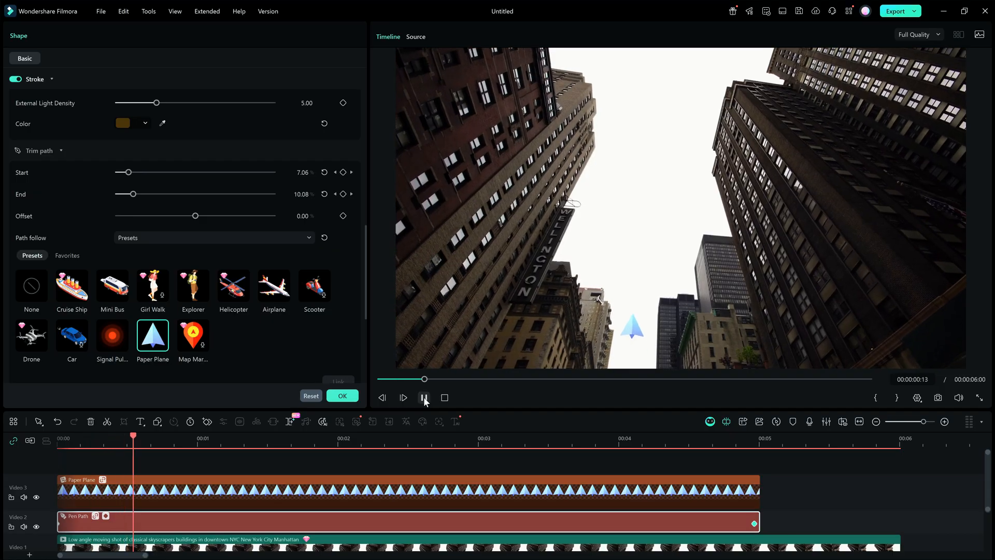
pyautogui.click(425, 398)
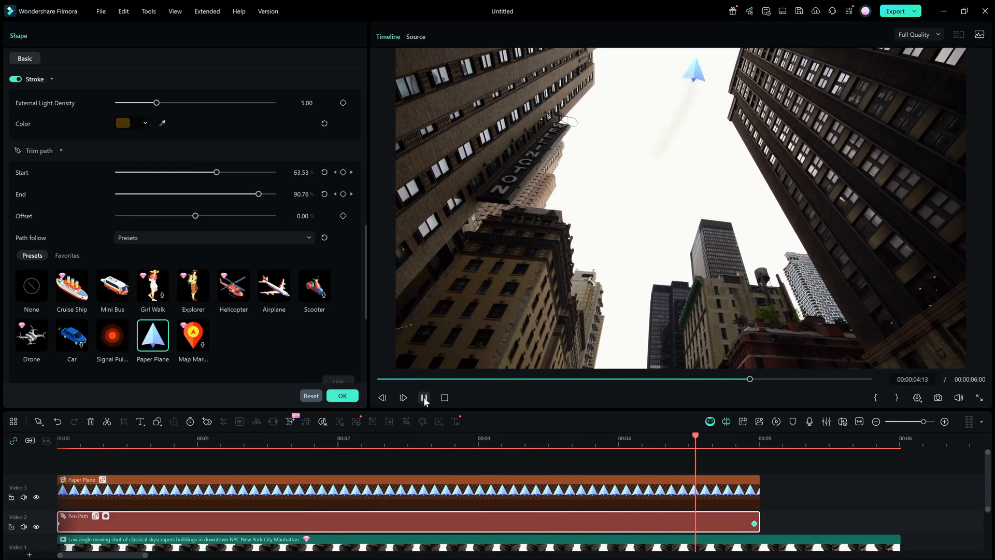
pyautogui.click(424, 398)
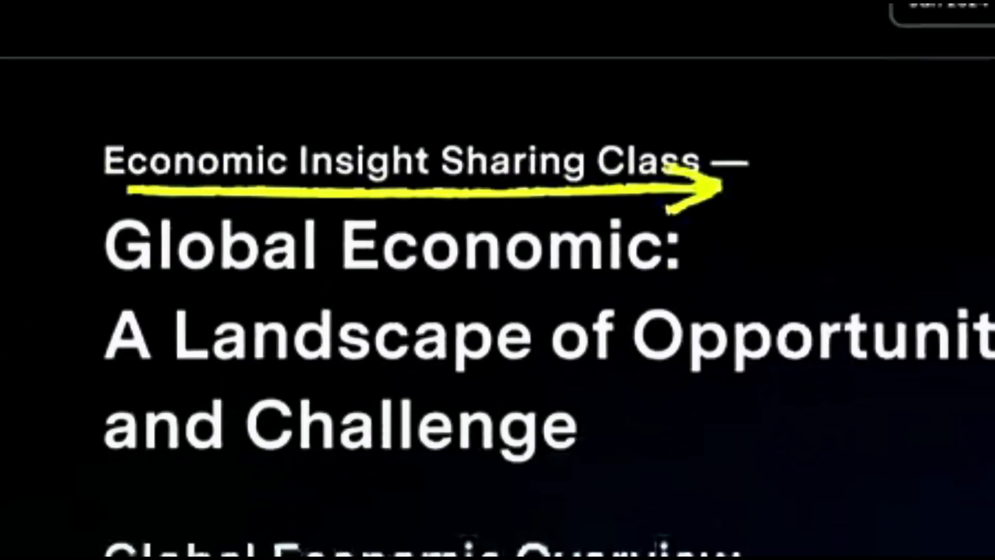
# Scroll through the finished slide example with the yellow arrow under the title
pyautogui.scroll(-3)
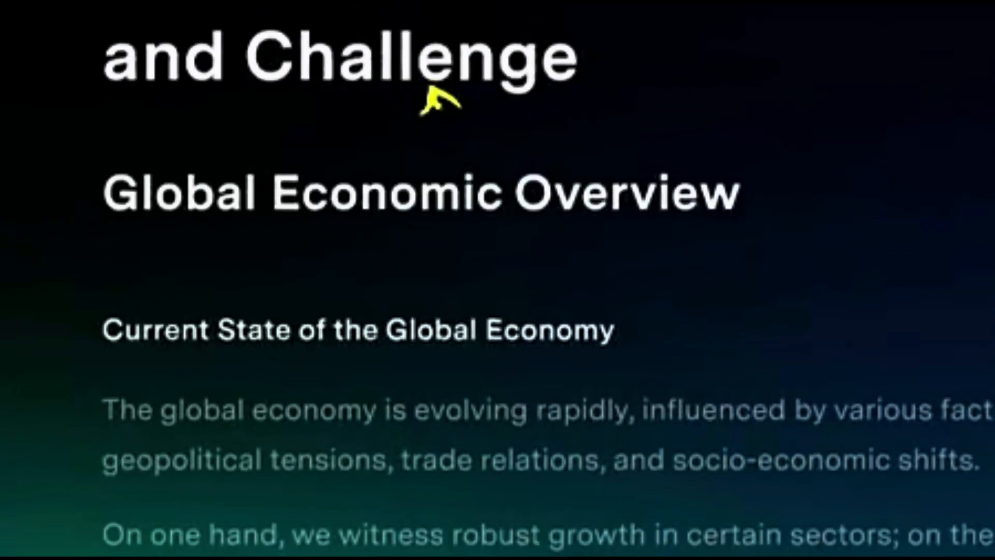